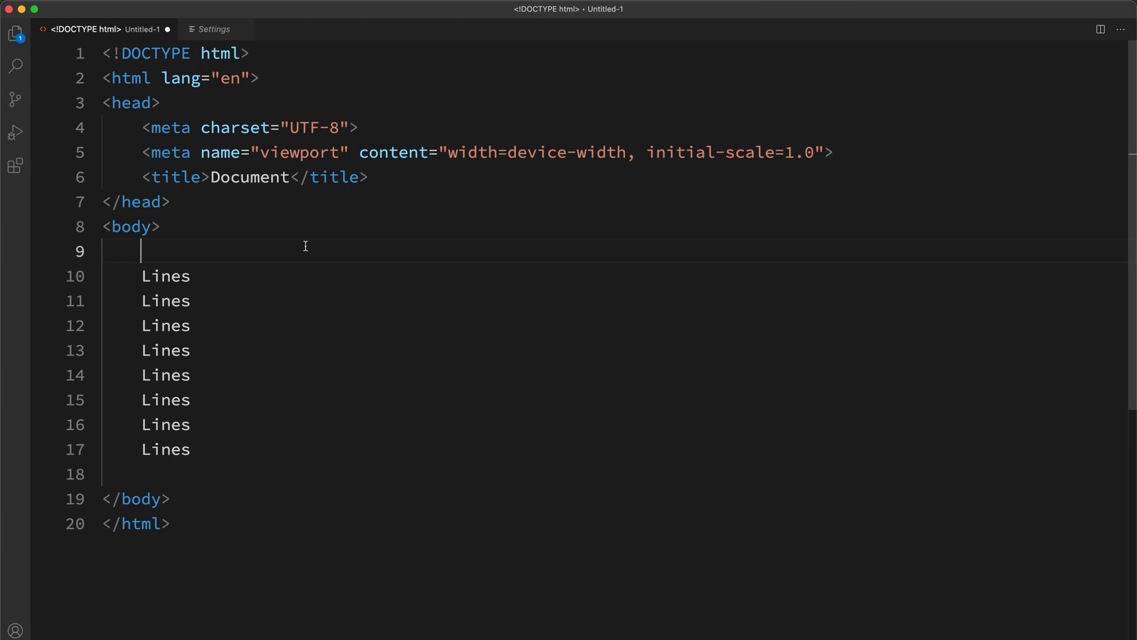
# Start a div on line 9, see VS Code auto-insert </div>, then remove the tag again
pyautogui.write('<div></div>')
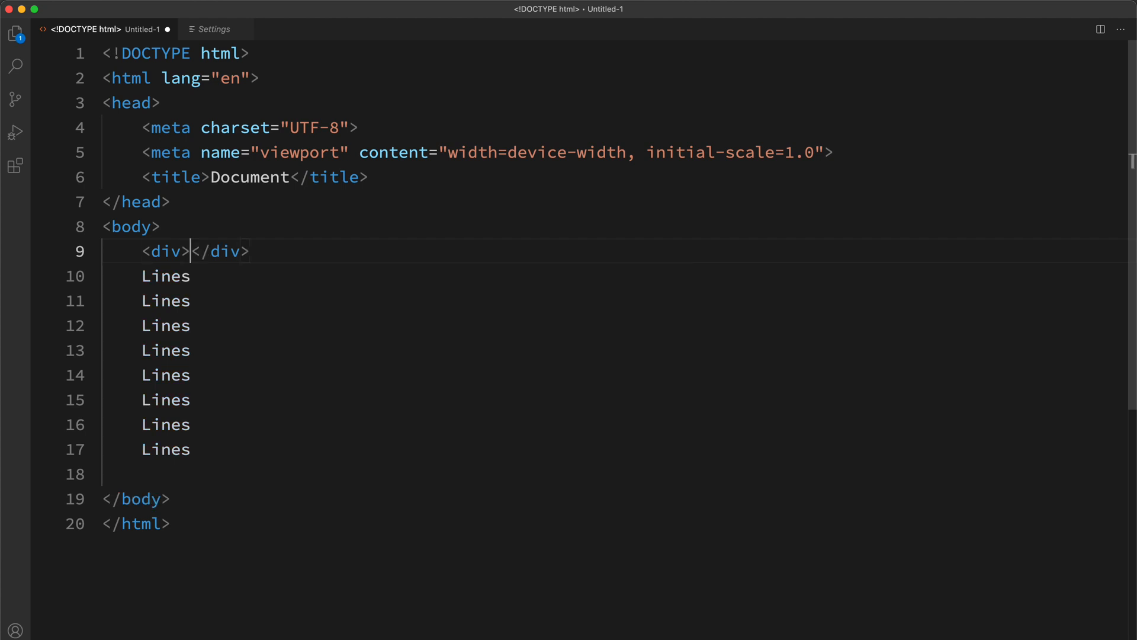
pyautogui.doubleClick(218, 252)
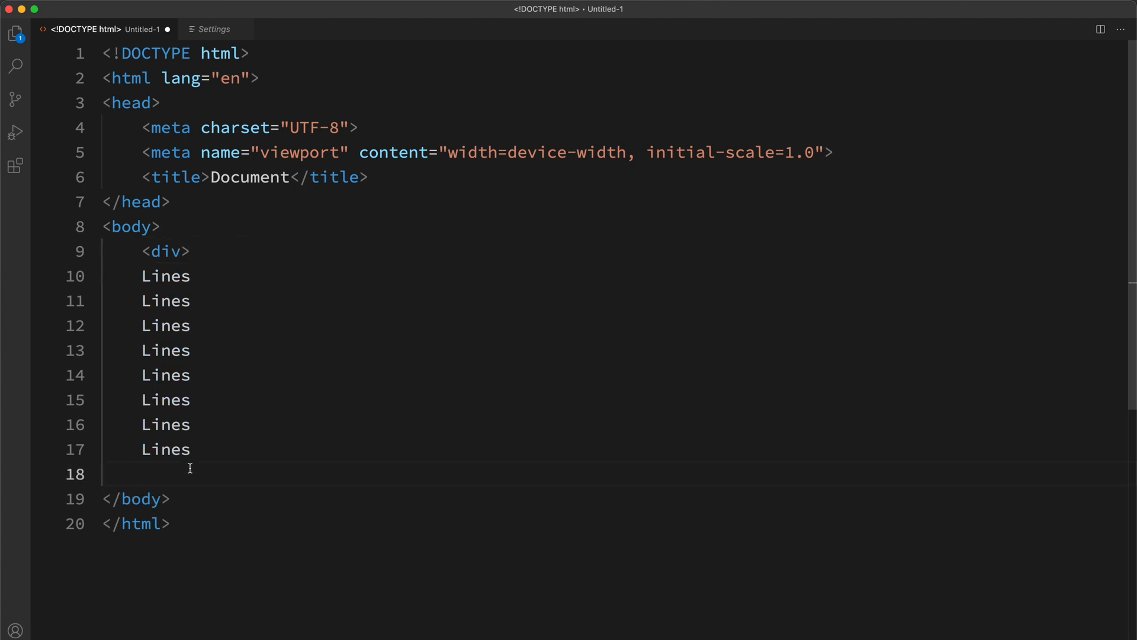
pyautogui.write('</div>')
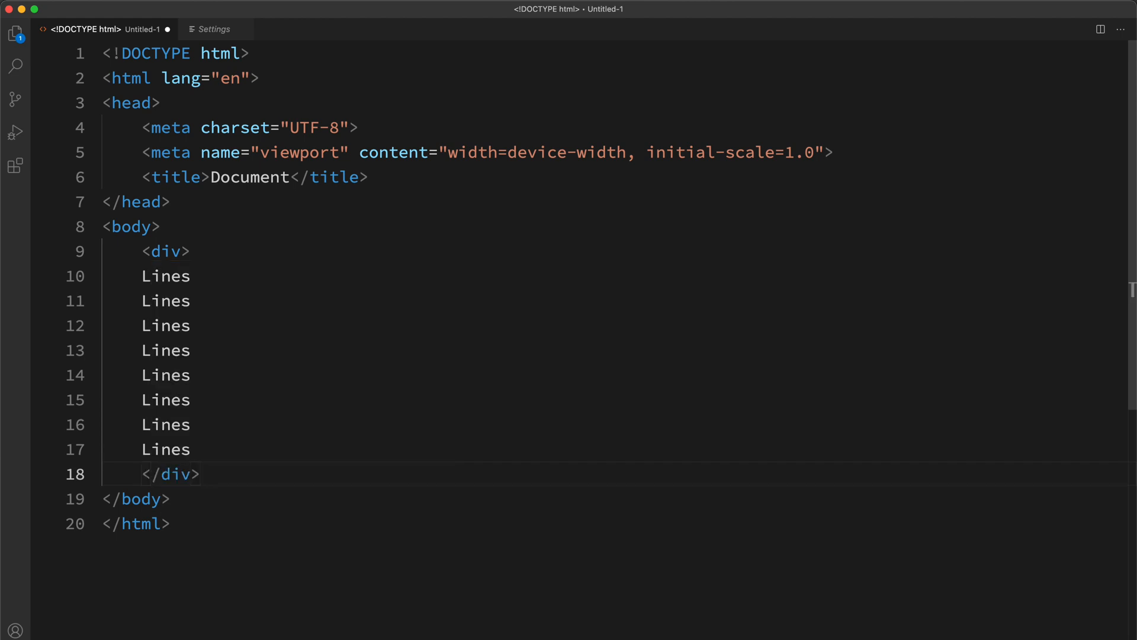
pyautogui.moveTo(144, 473)
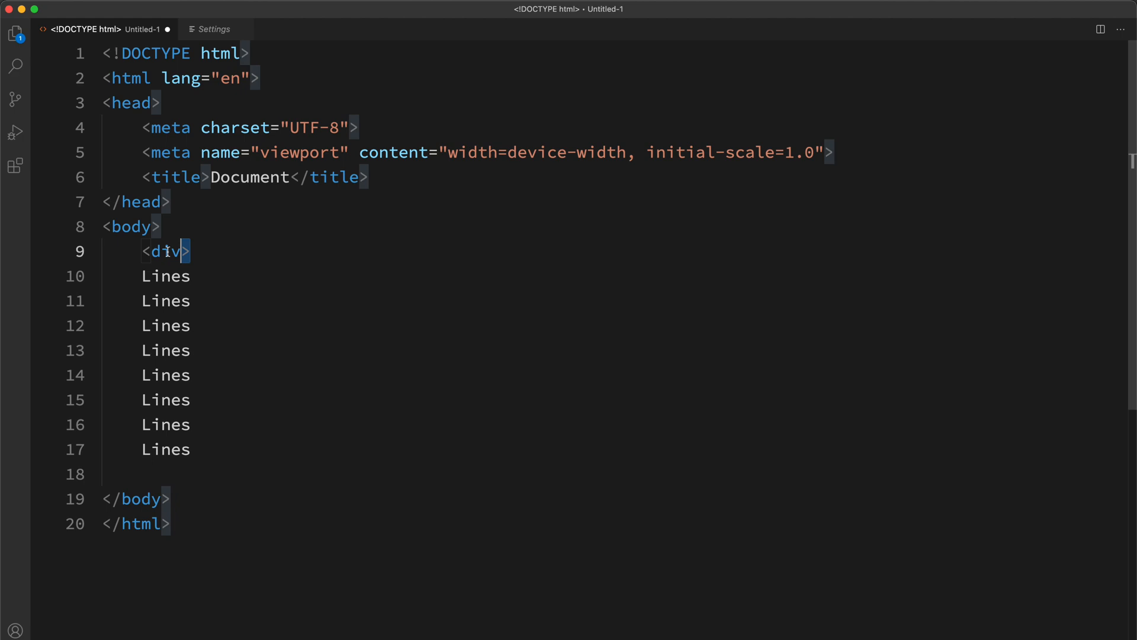
pyautogui.press('Backspace')
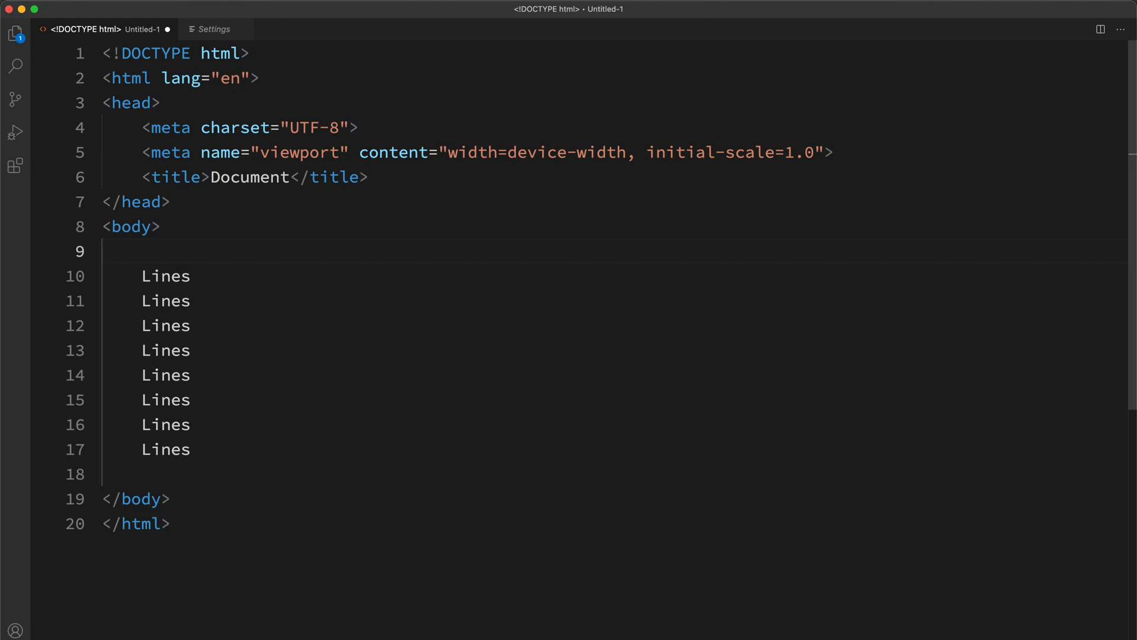
pyautogui.moveTo(229, 286)
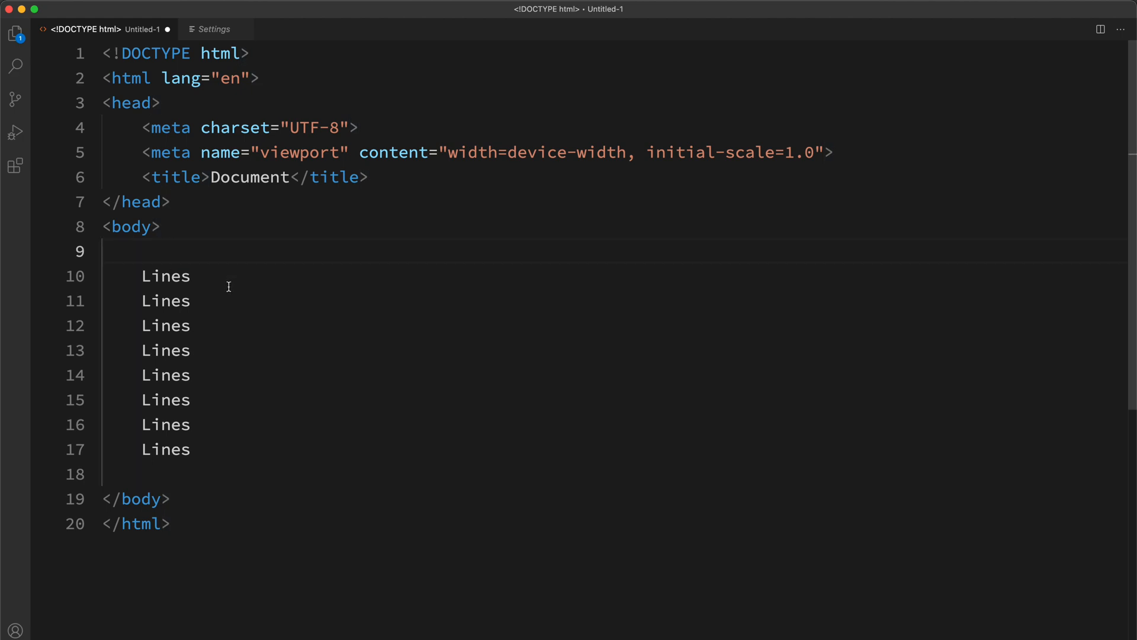
pyautogui.moveTo(214, 283)
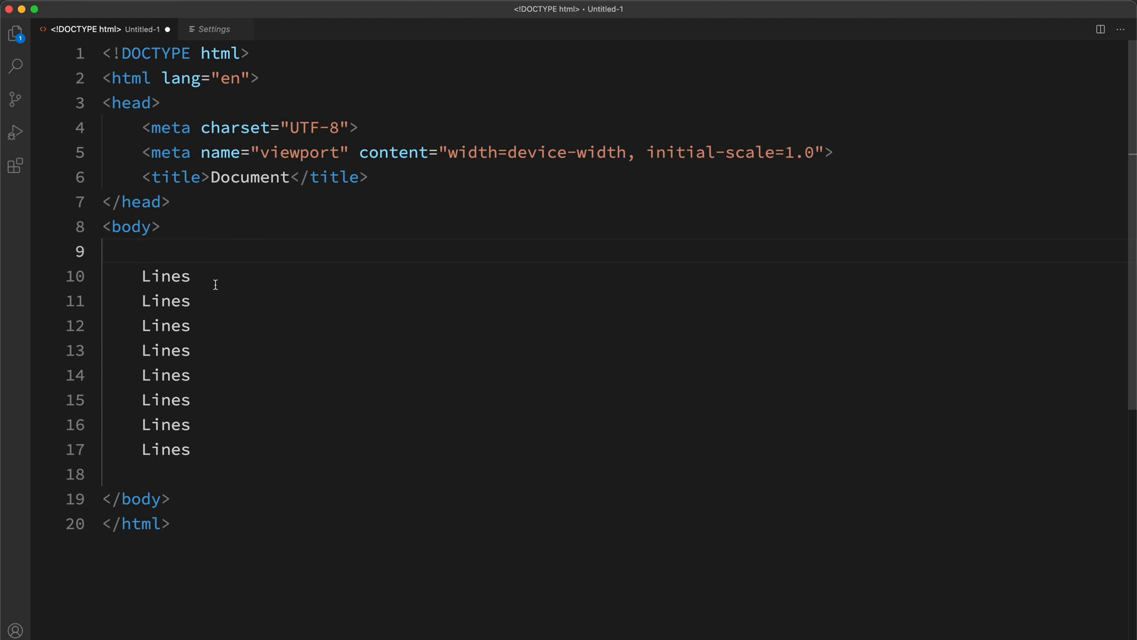
# Turn off HTML: Auto Closing Tags in Settings and return to the HTML document
pyautogui.click(213, 29)
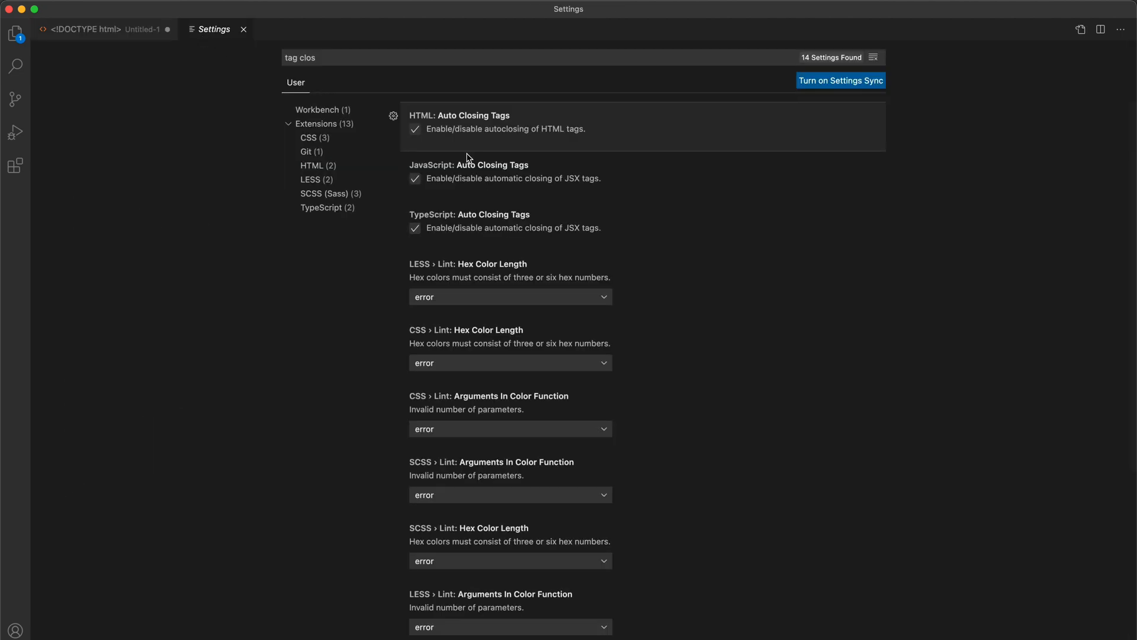
pyautogui.click(414, 128)
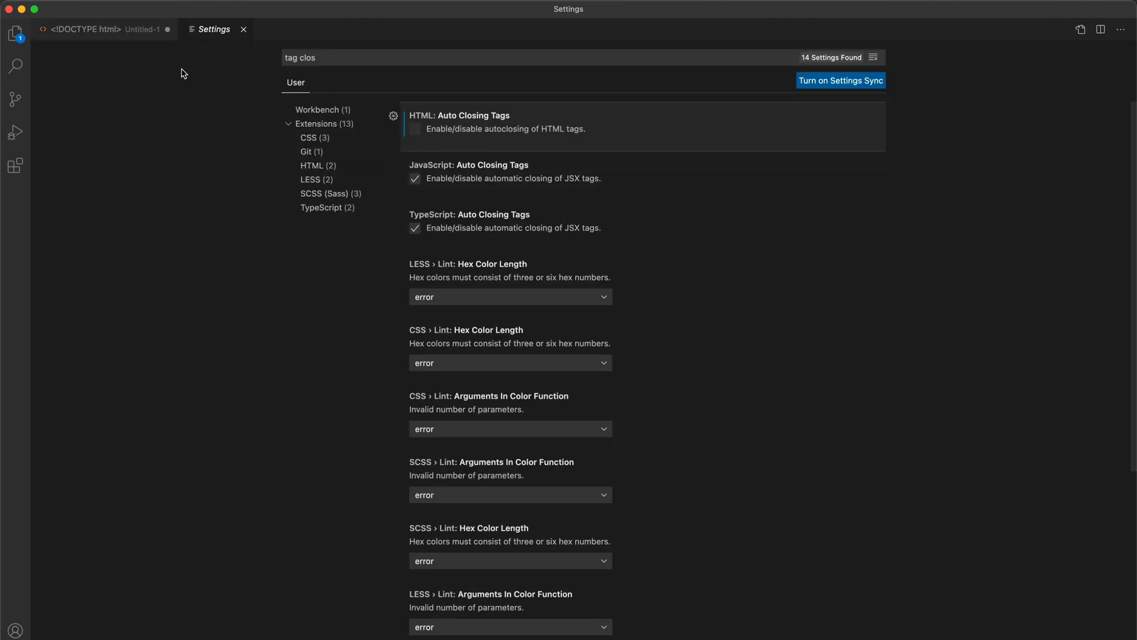
pyautogui.moveTo(116, 34)
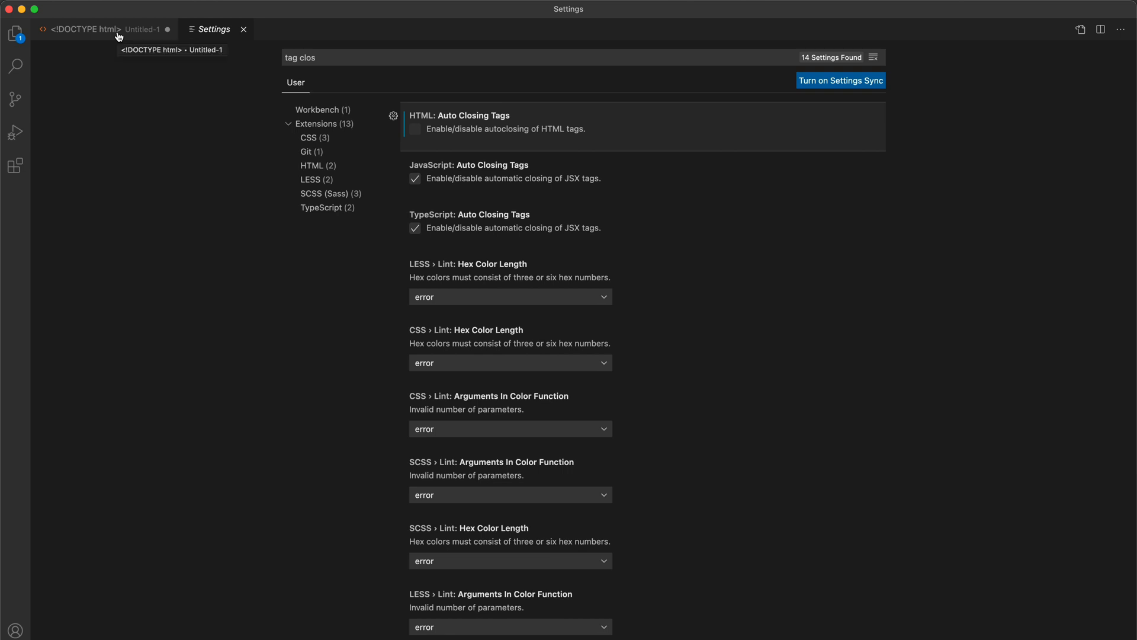
pyautogui.click(101, 28)
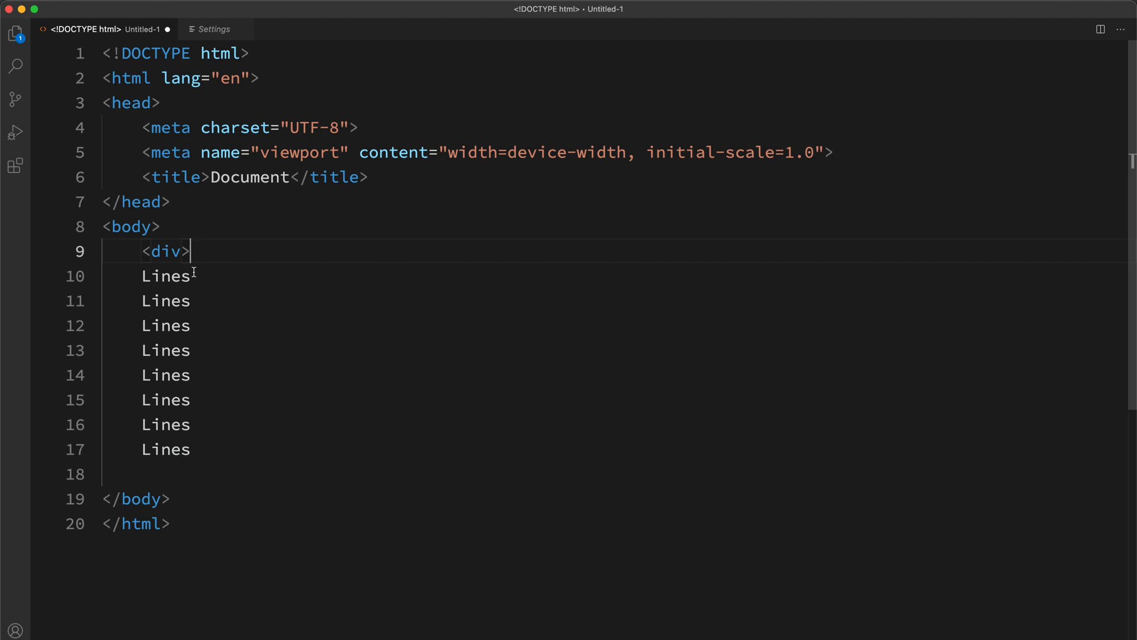
pyautogui.moveTo(160, 469)
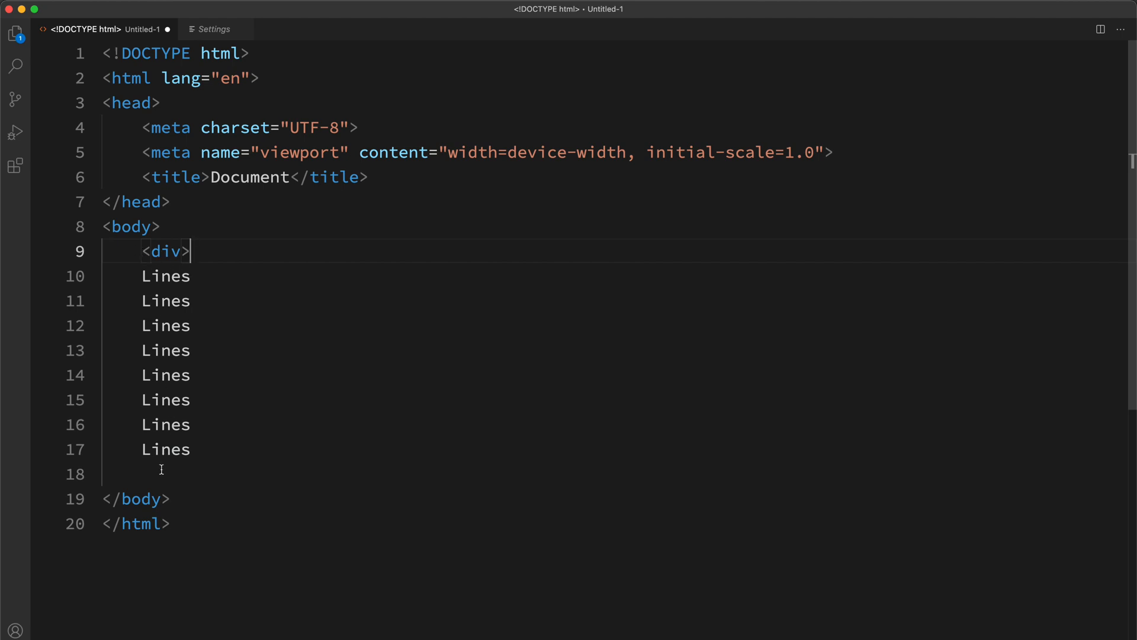
# Type the closing </div> on line 18 beneath the eight Lines
pyautogui.write('</div>')
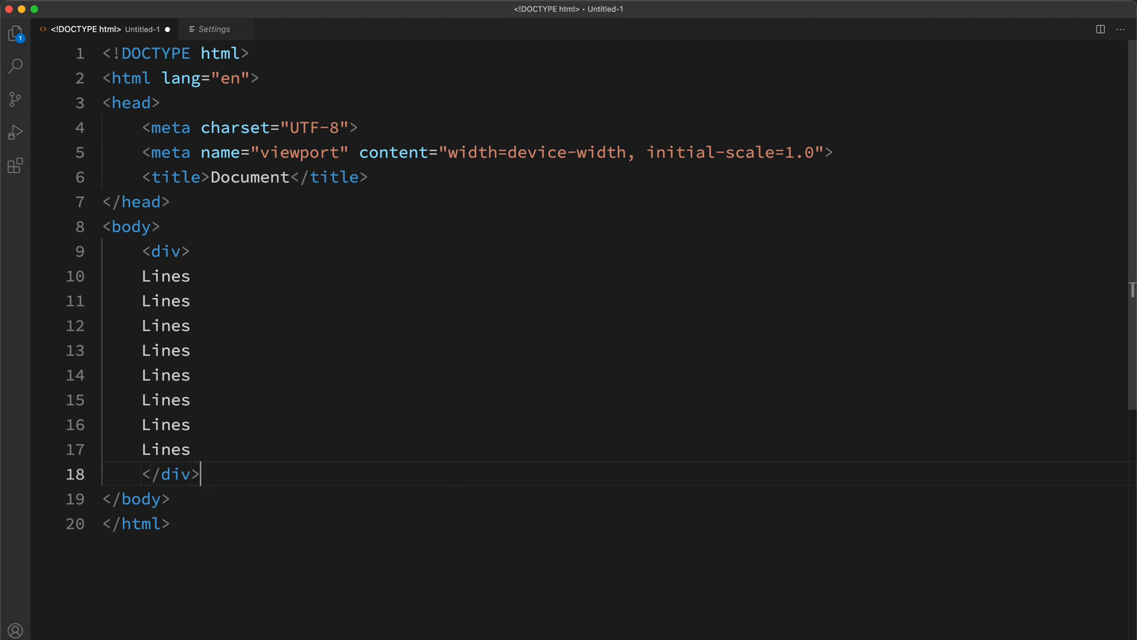
pyautogui.moveTo(180, 474)
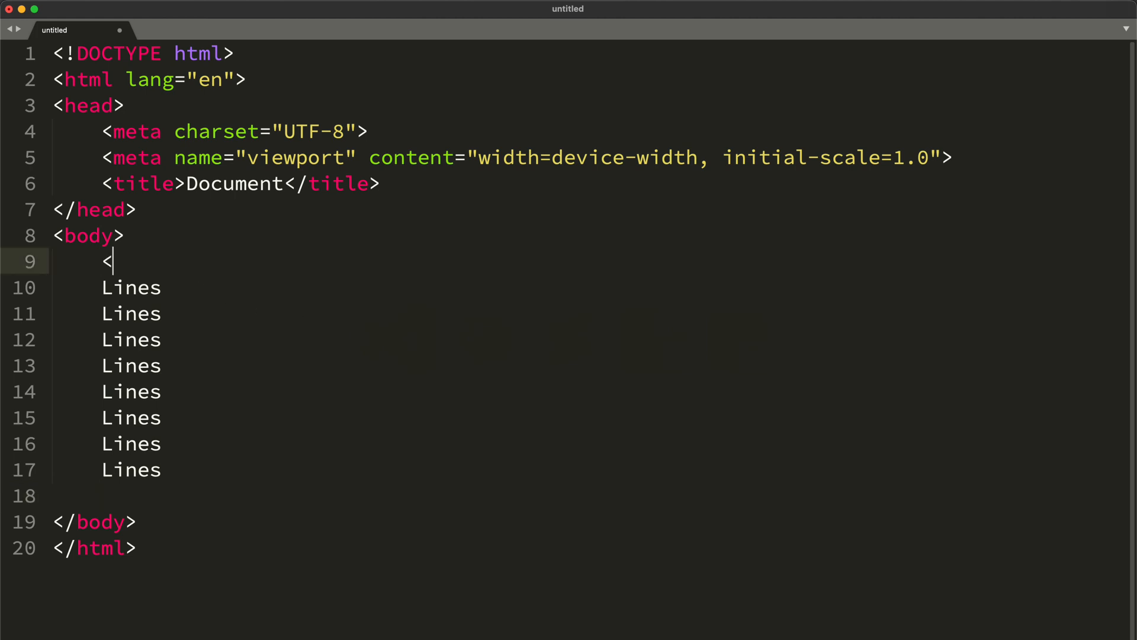
pyautogui.write('div>')
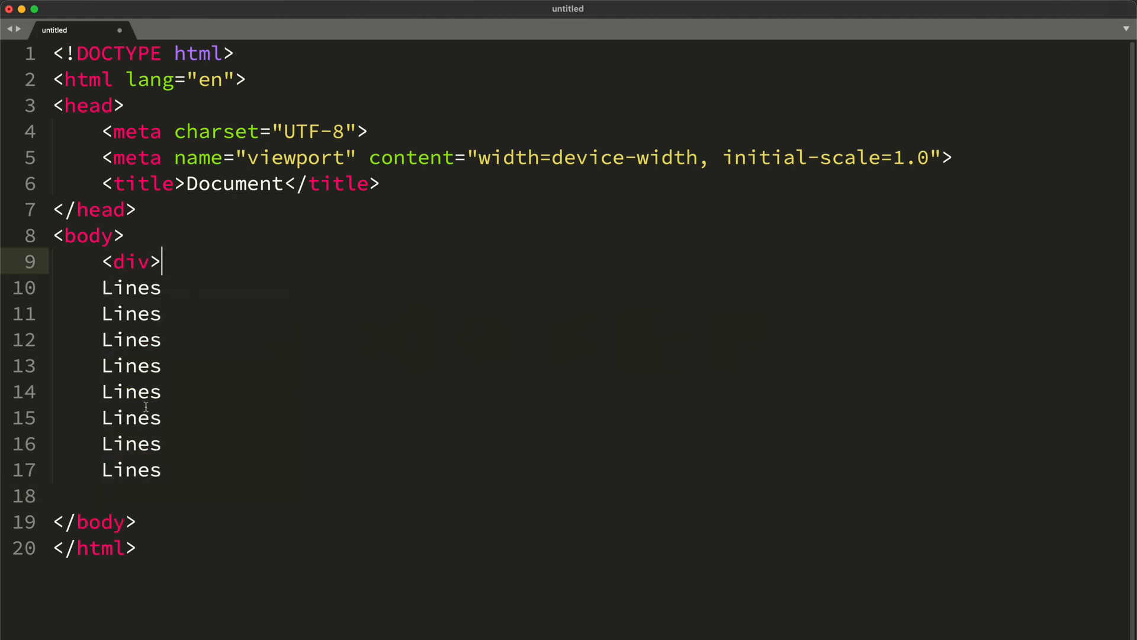
pyautogui.write('</div>')
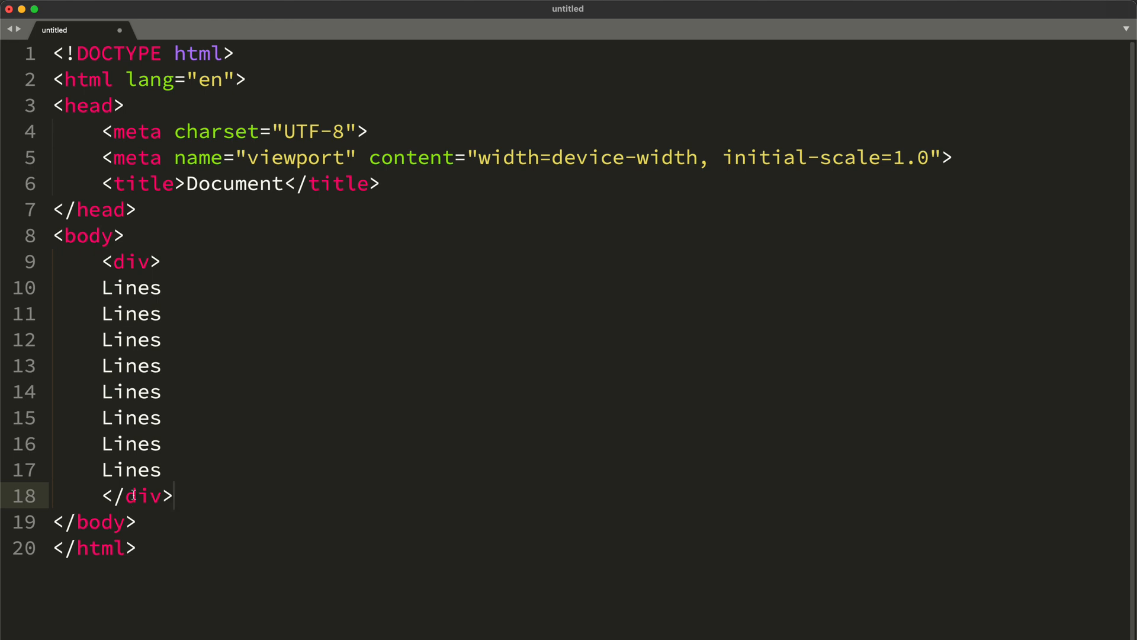
pyautogui.press('Backspace')
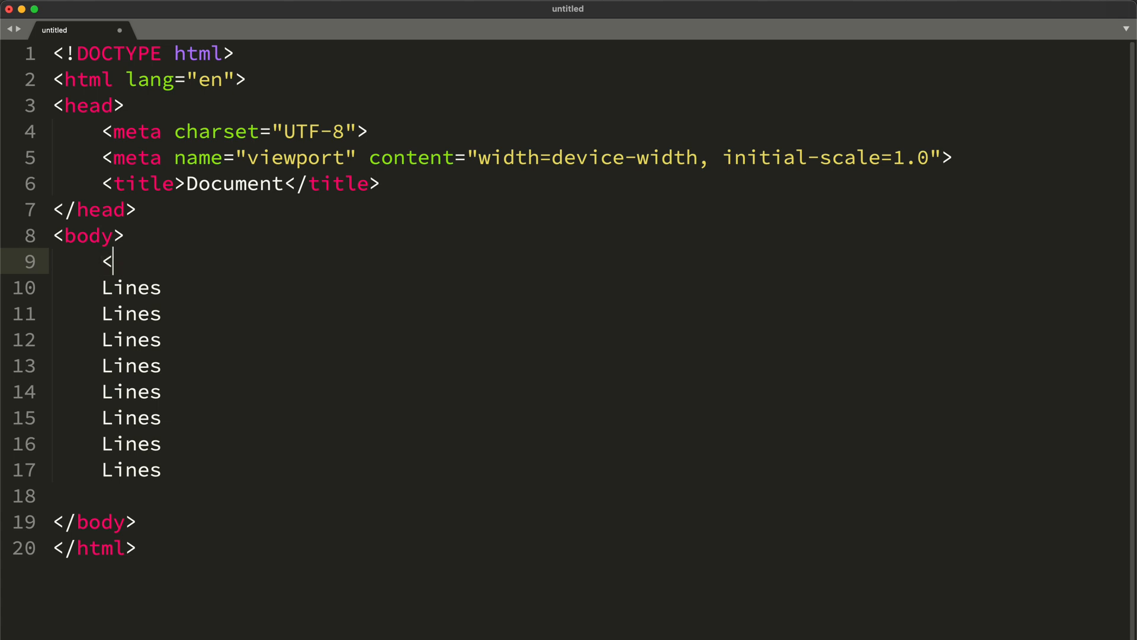
# Type div on line 9 so Sublime inserts the matching </div> right after it
pyautogui.write('div>')
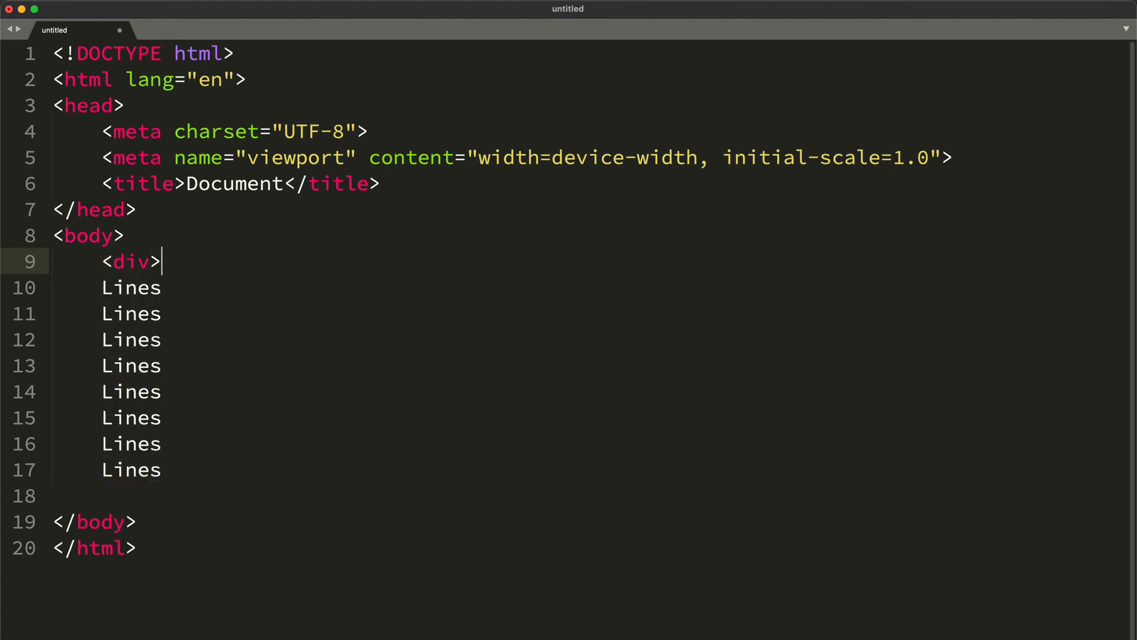
pyautogui.press('Backspace')
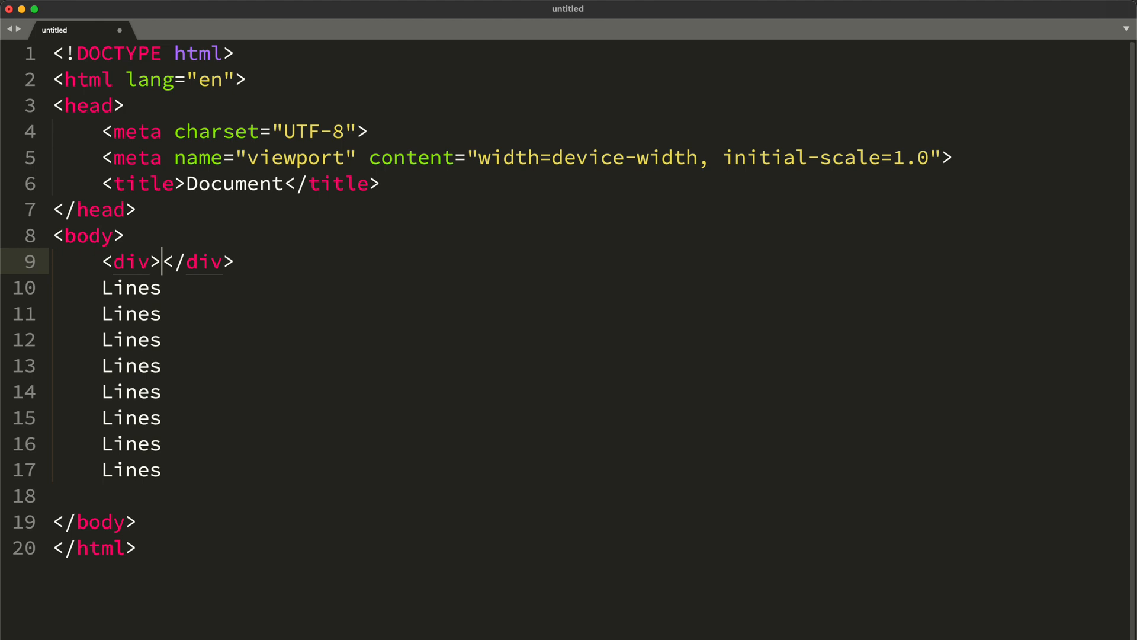
pyautogui.moveTo(105, 269)
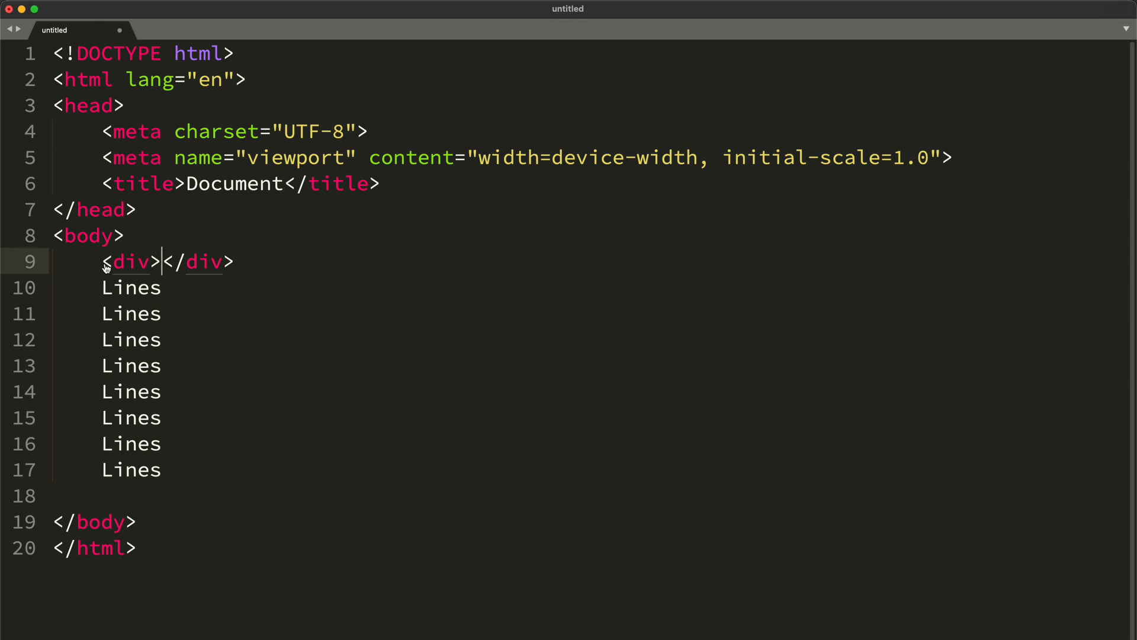